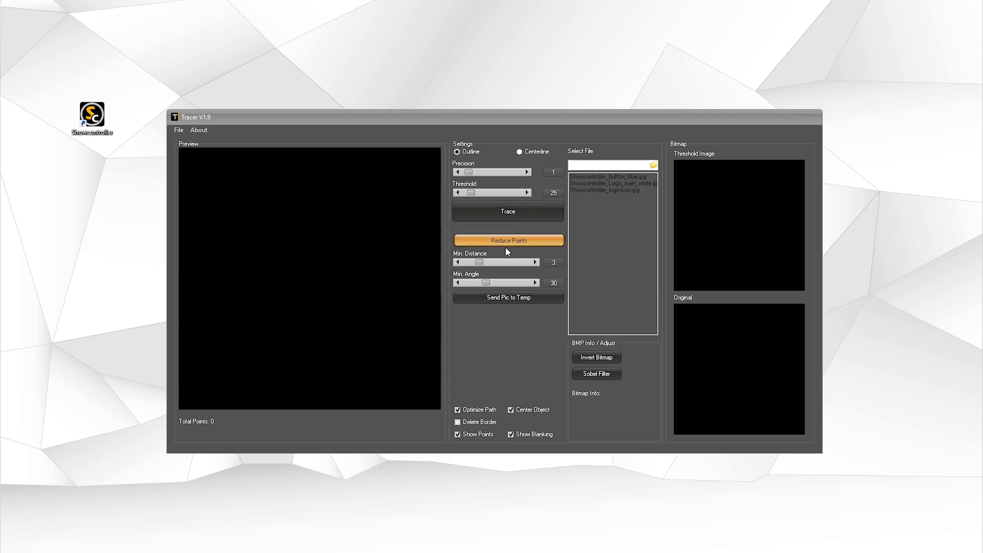
mouse_move(535, 232)
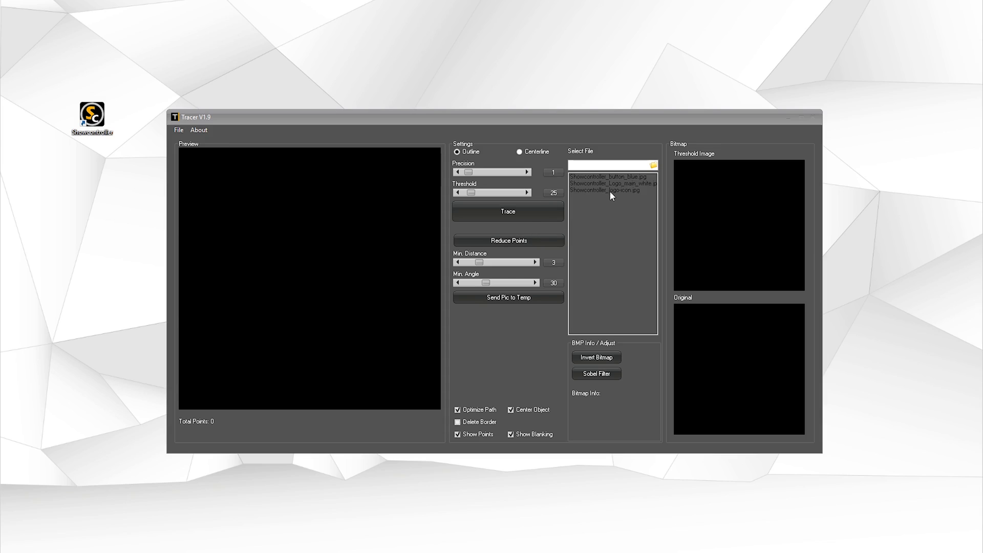
mouse_move(607, 197)
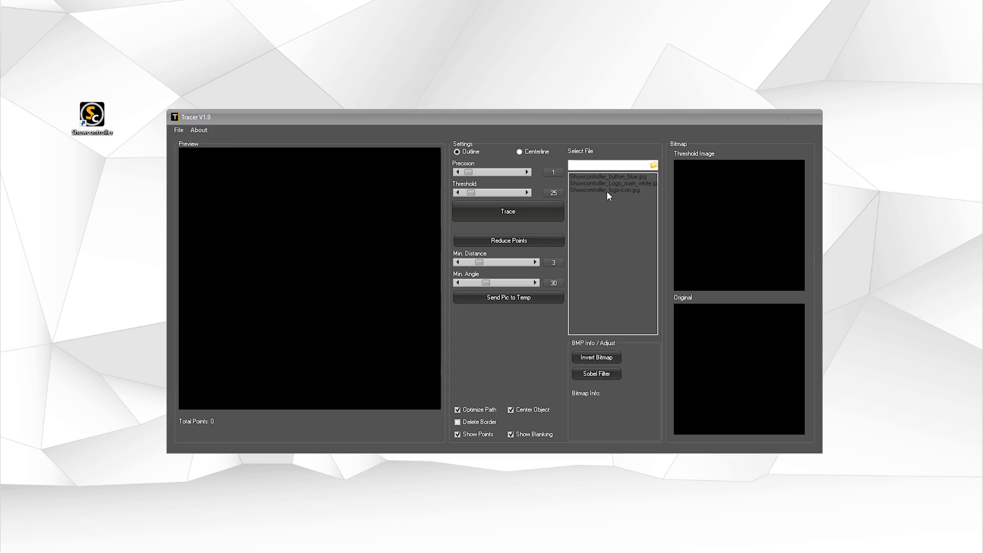
- Load Showcontroller_logo-icon.jpg so its original and threshold images appear at 440 by 440
left_click(611, 190)
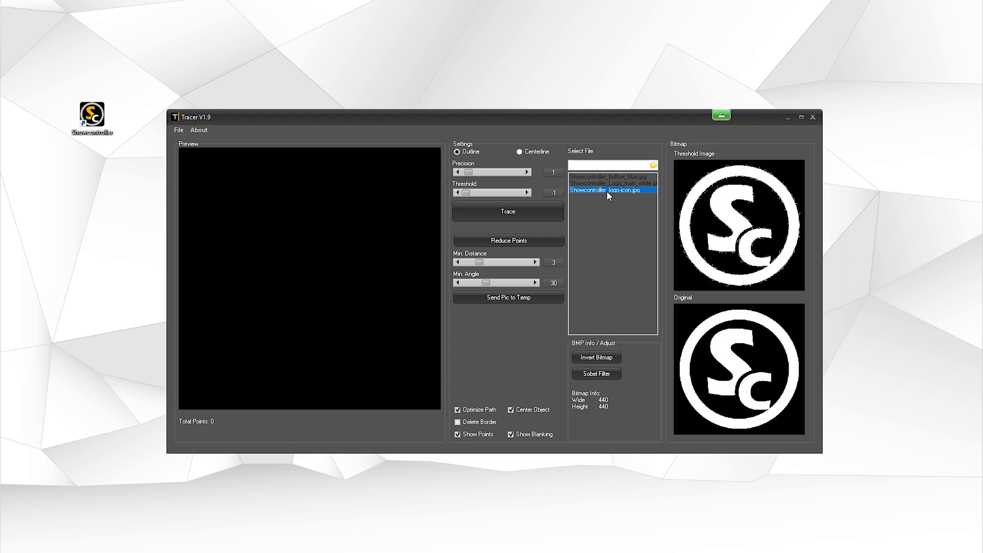
mouse_move(605, 209)
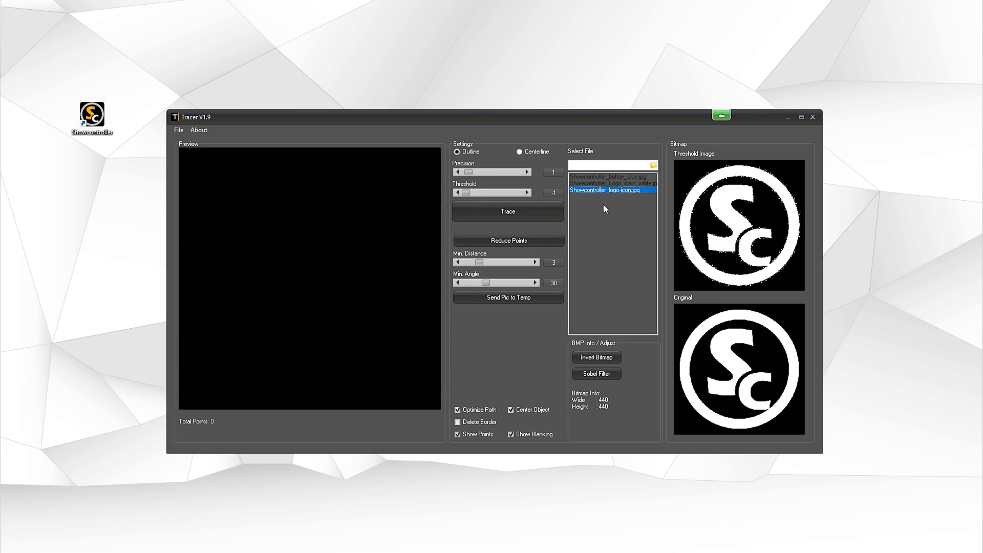
mouse_move(700, 355)
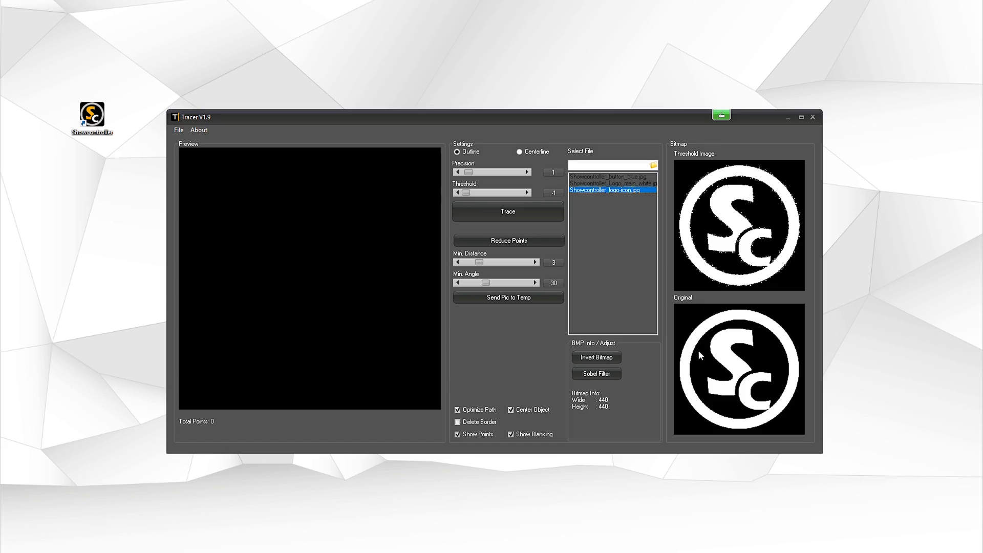
mouse_move(570, 301)
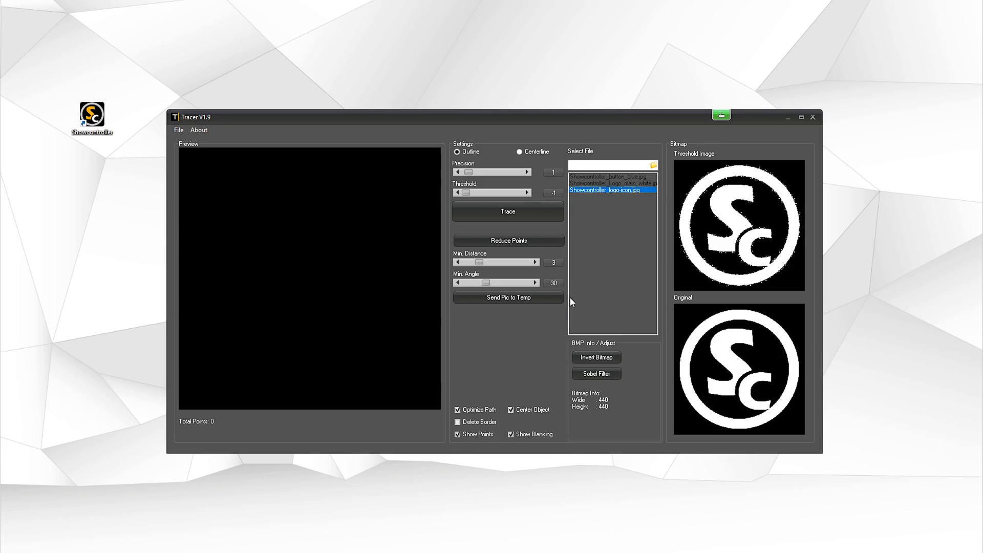
mouse_move(713, 246)
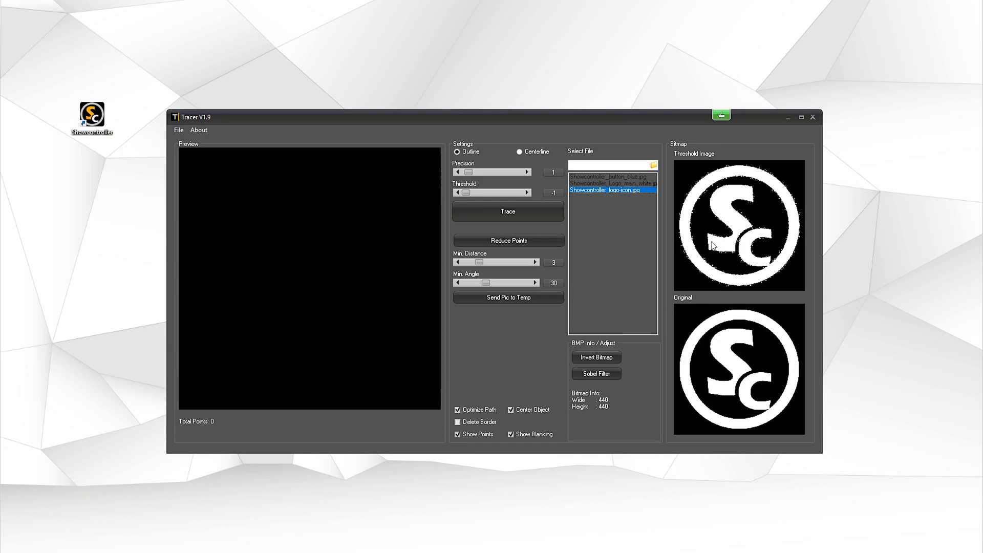
mouse_move(728, 350)
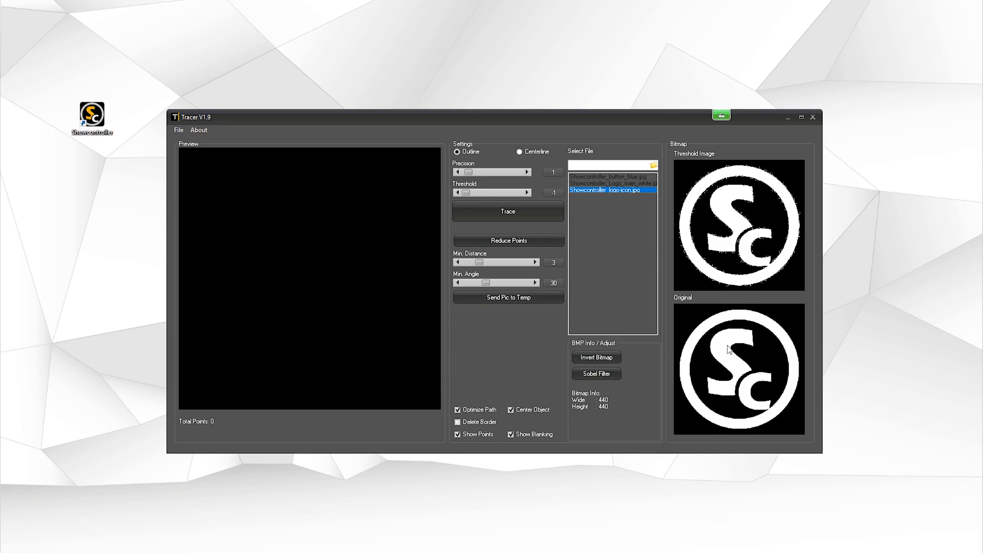
mouse_move(725, 283)
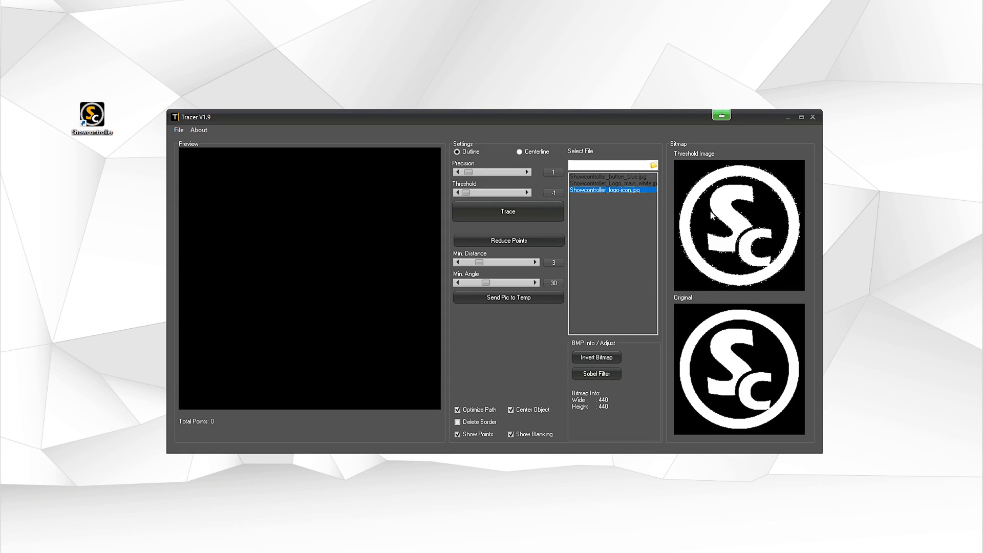
mouse_move(721, 214)
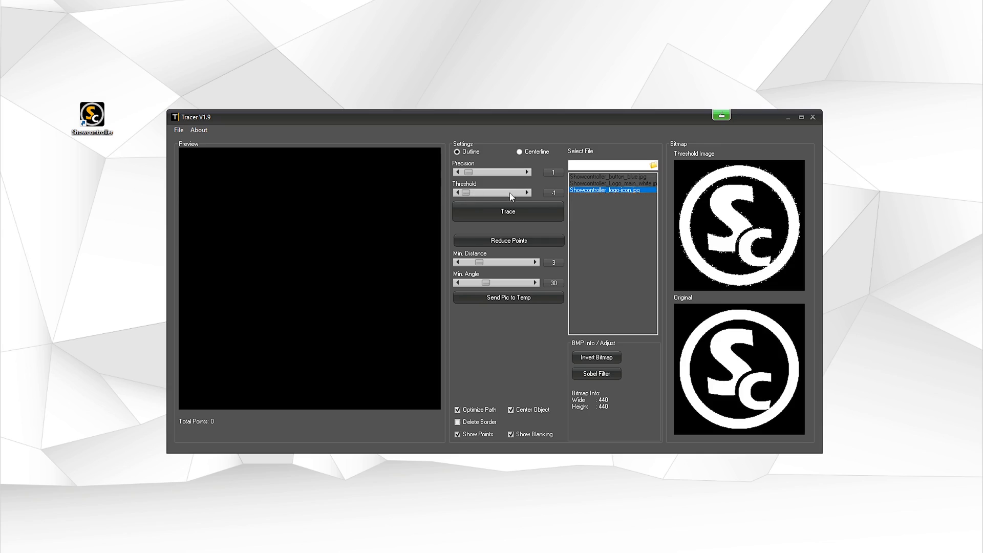
mouse_move(689, 191)
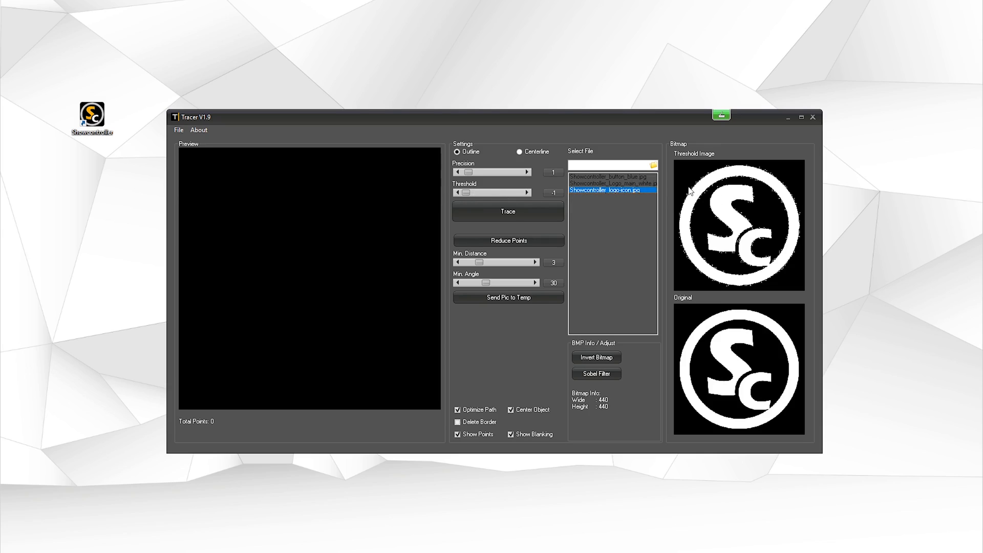
mouse_move(703, 231)
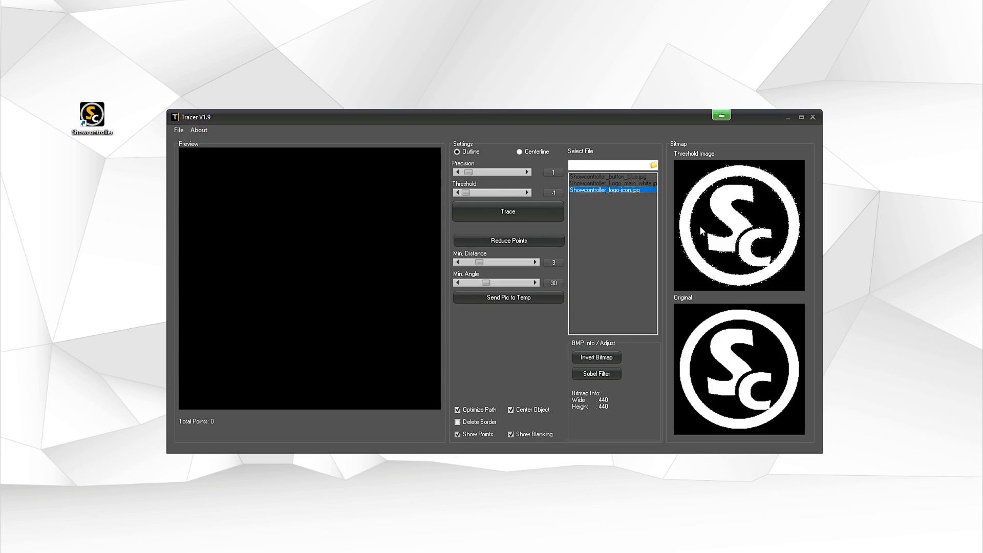
mouse_move(764, 219)
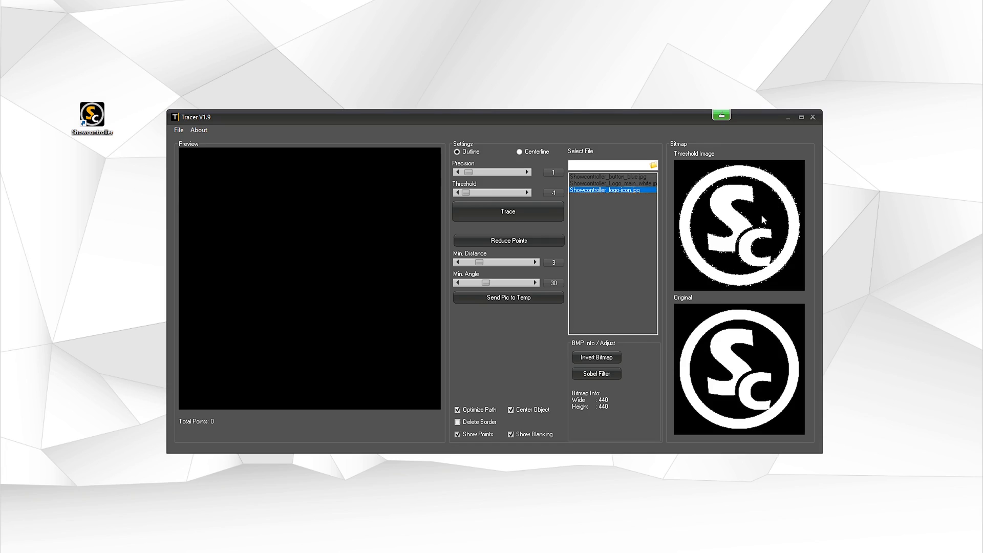
mouse_move(557, 199)
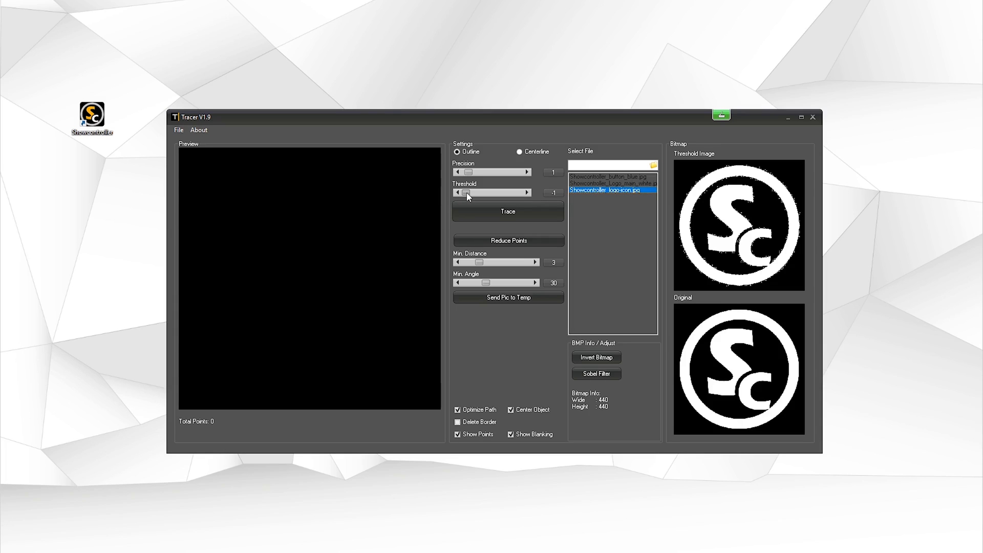
- Raise the Threshold slider to 42 for a cleaner logo threshold image
left_click_drag(463, 194, 478, 193)
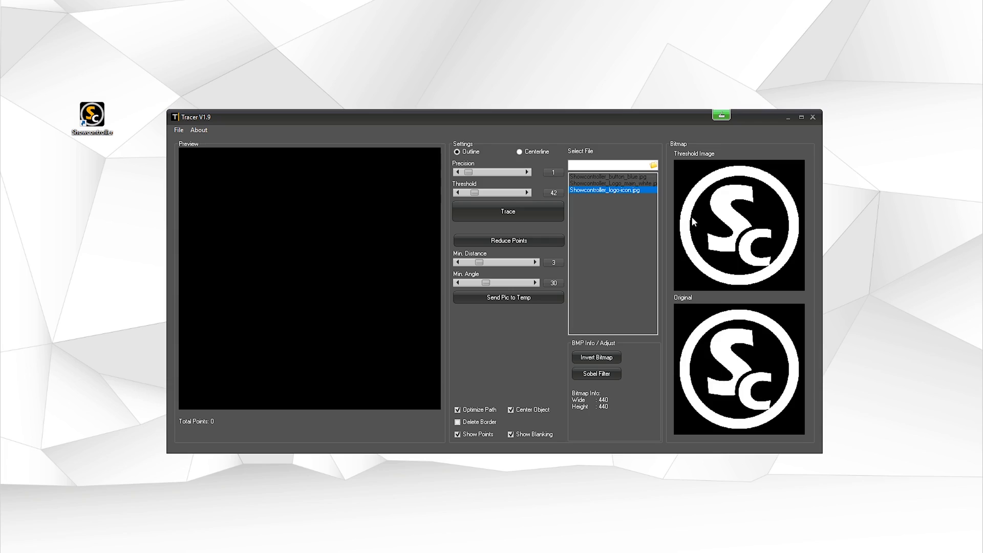
mouse_move(714, 216)
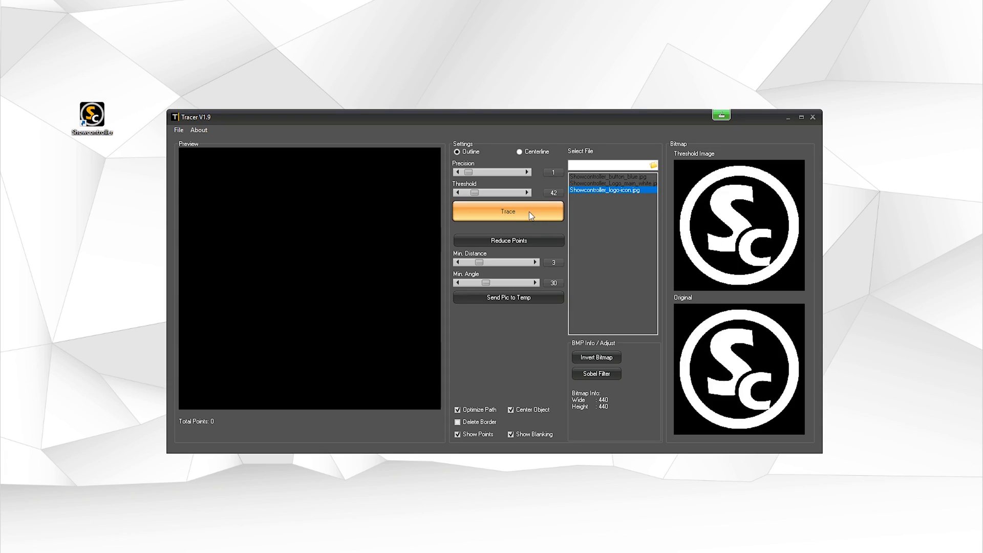
- Trace the logo into a 112-point vector outline of the circle and SC letters
left_click(507, 211)
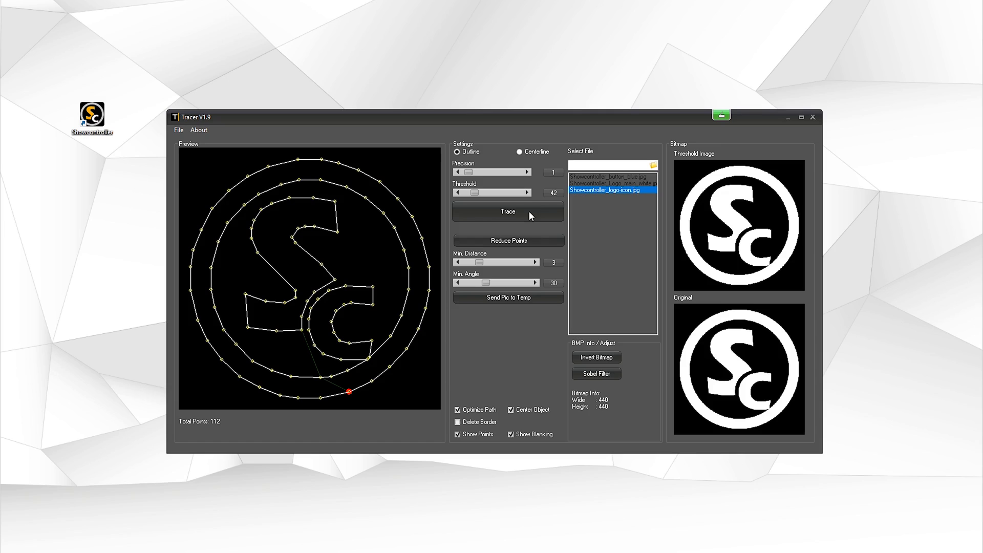
mouse_move(233, 391)
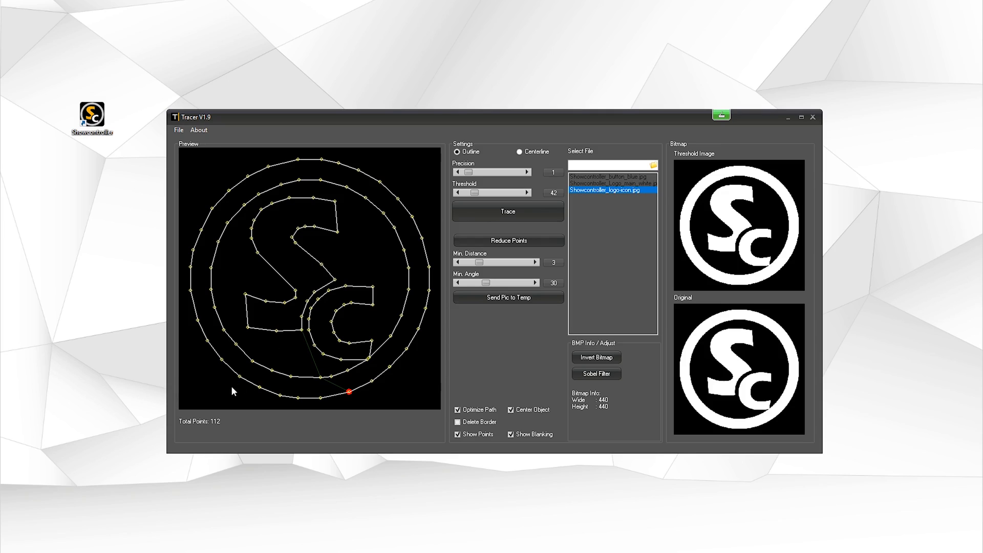
mouse_move(416, 197)
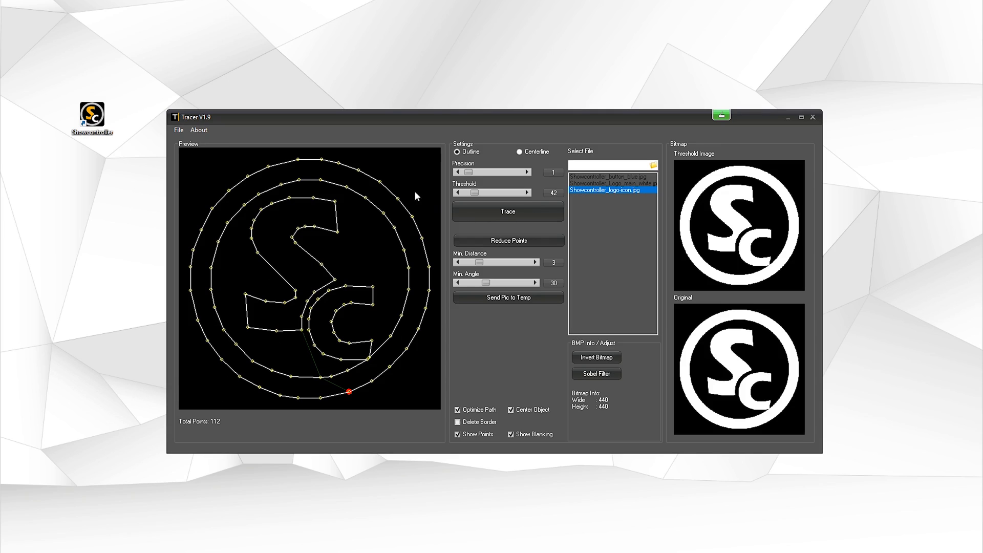
mouse_move(219, 397)
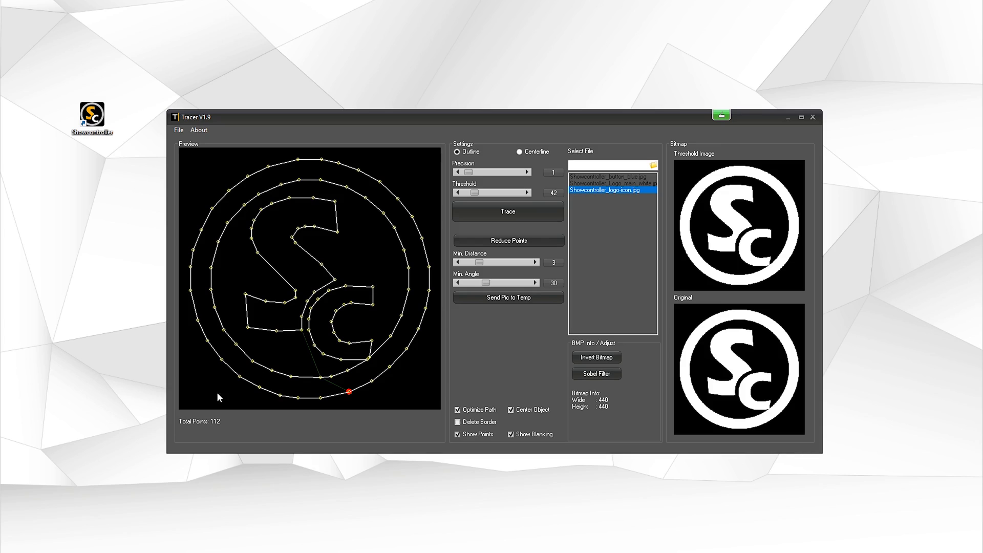
mouse_move(202, 429)
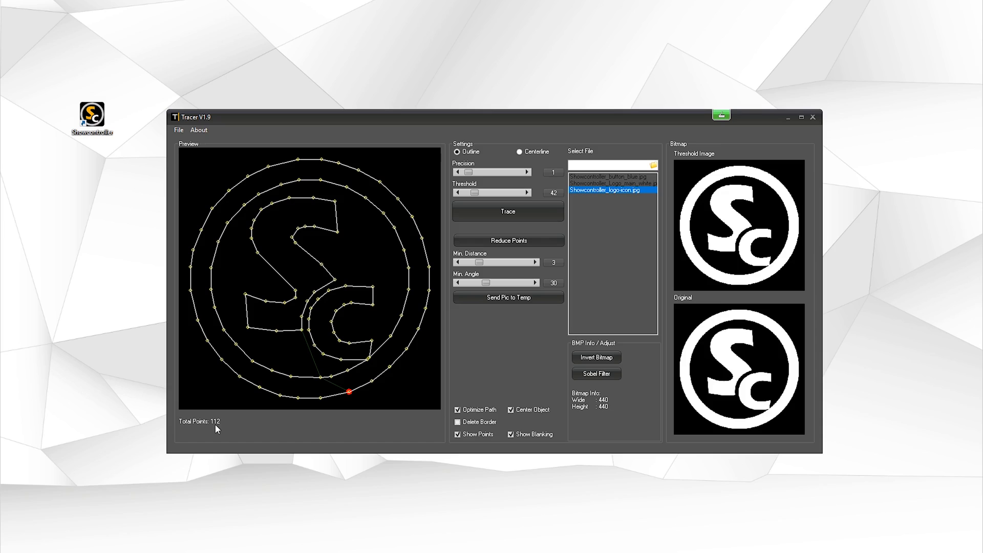
mouse_move(235, 423)
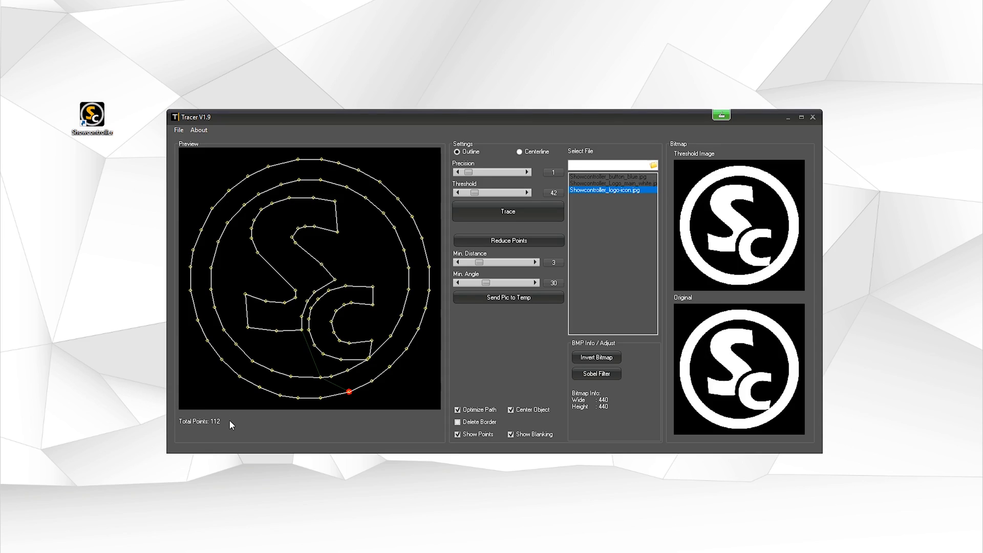
mouse_move(463, 356)
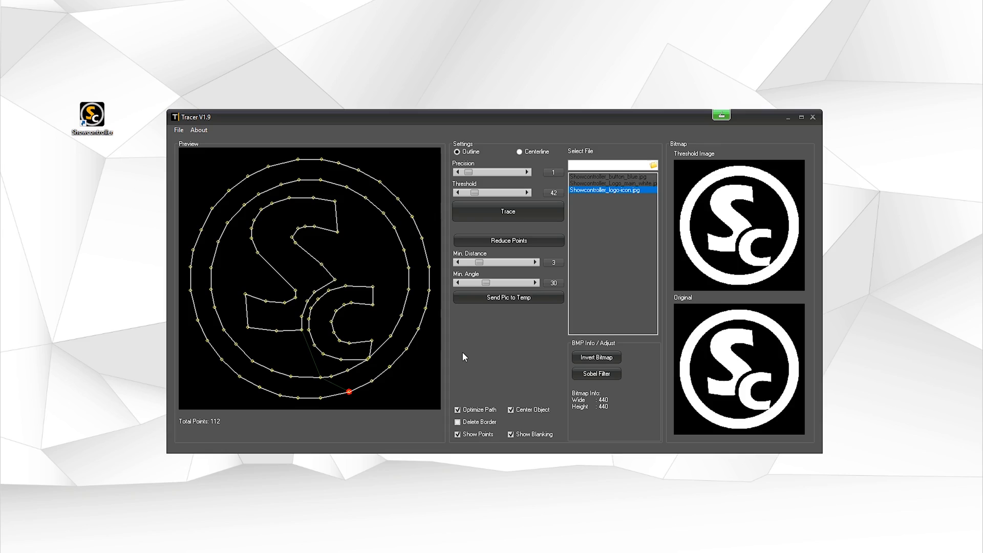
left_click(458, 434)
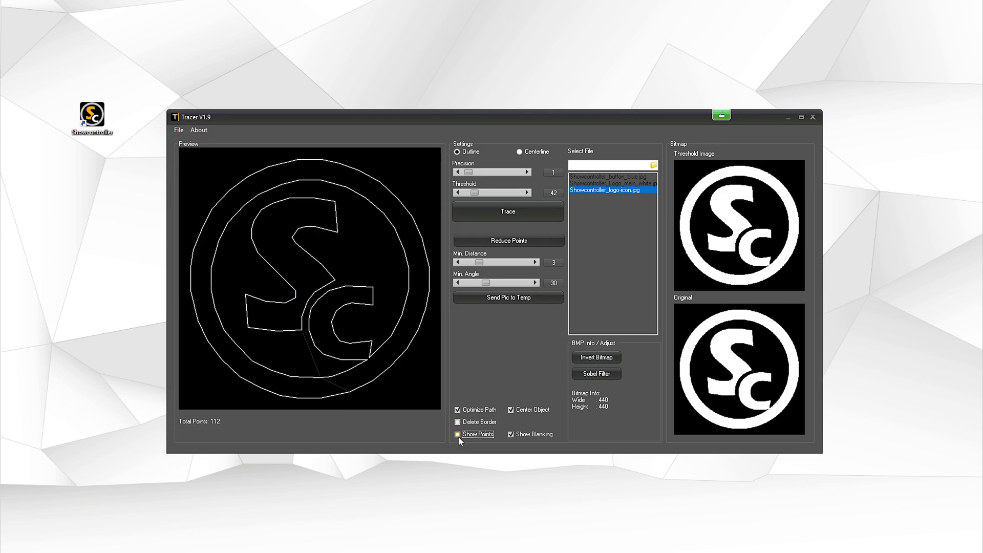
left_click(458, 434)
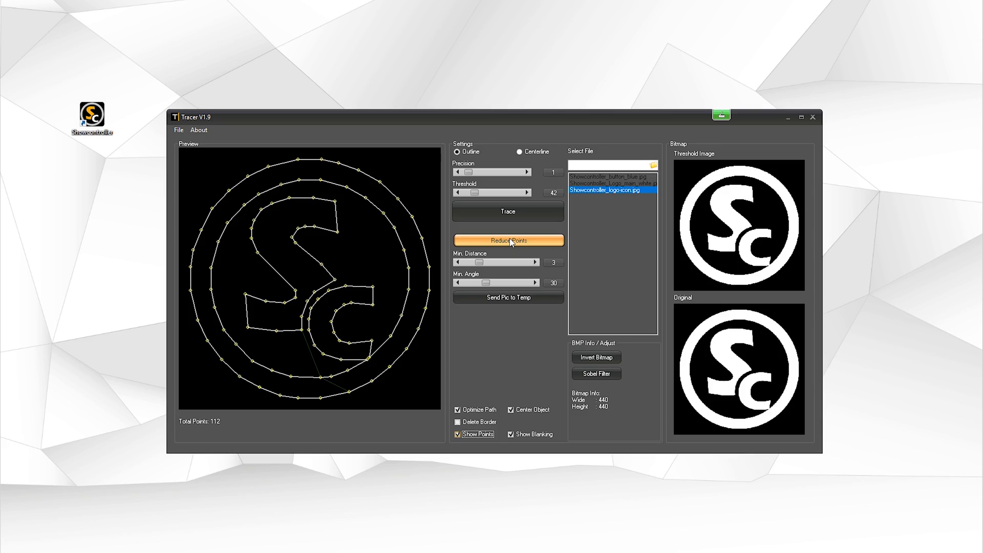
mouse_move(487, 233)
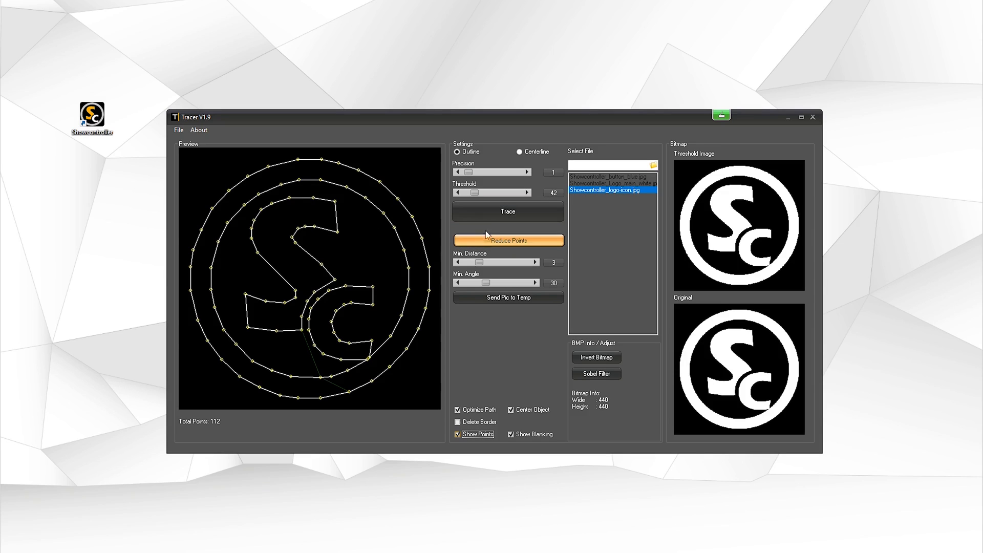
mouse_move(468, 172)
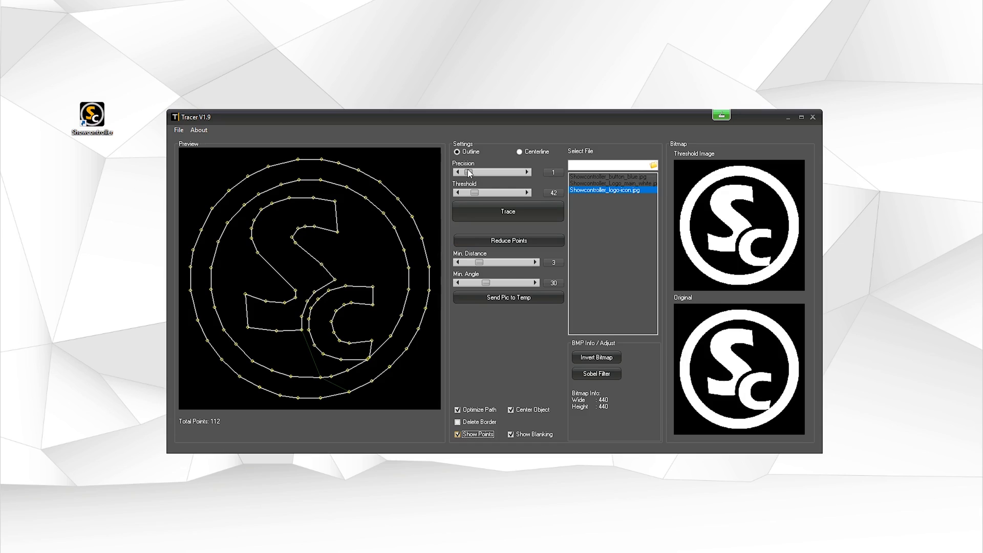
- Raise the Precision slider from 1 to 10 for a coarser re-trace
left_click_drag(469, 171, 482, 171)
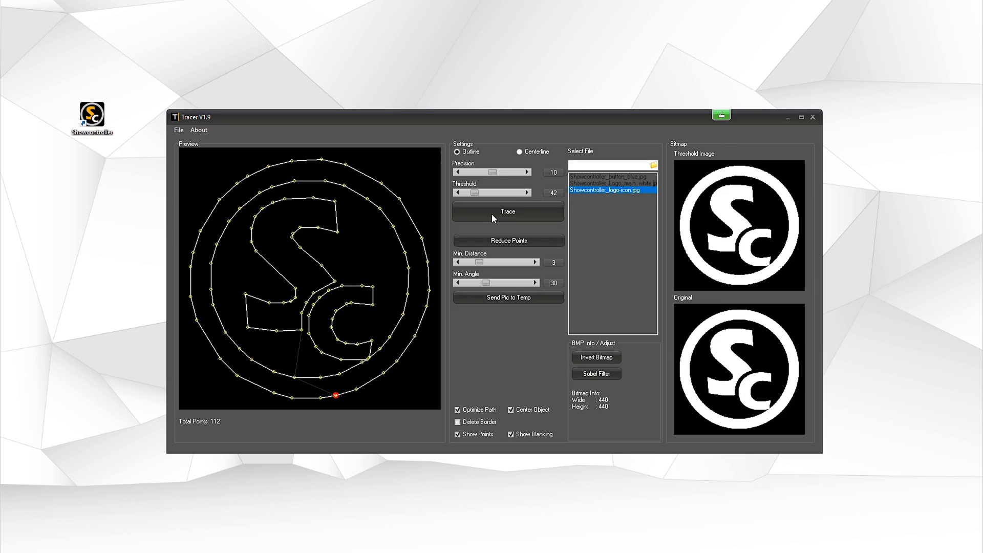
mouse_move(492, 195)
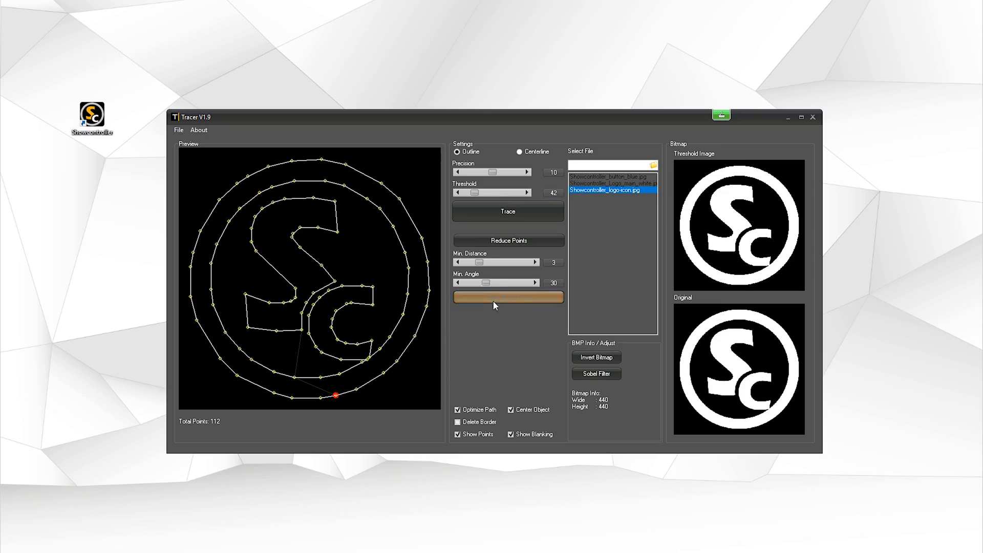
- Send the precision-10 logo trace to temp via Send Pic to Temp
left_click(508, 297)
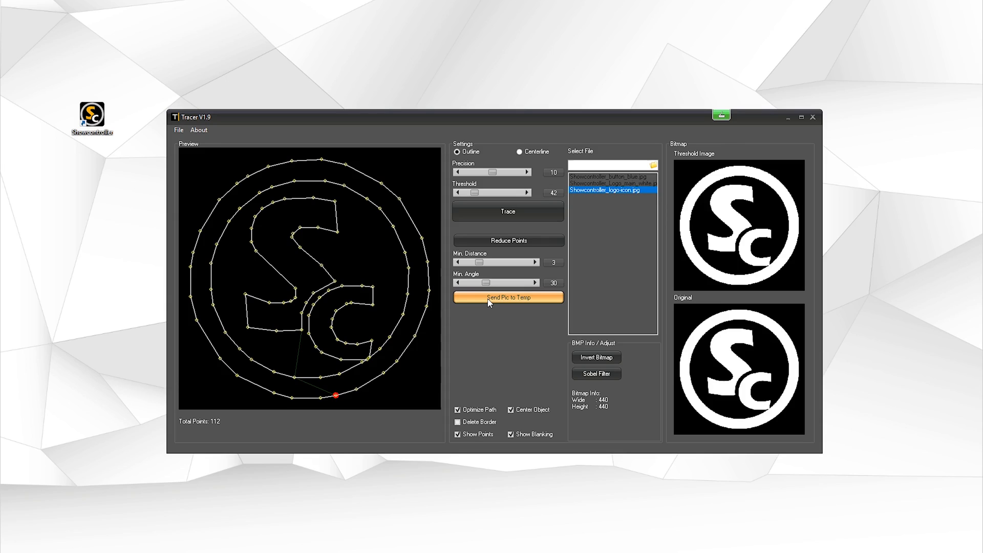
- Bring up Save as Pic in the File menu for the traced outline
left_click(178, 130)
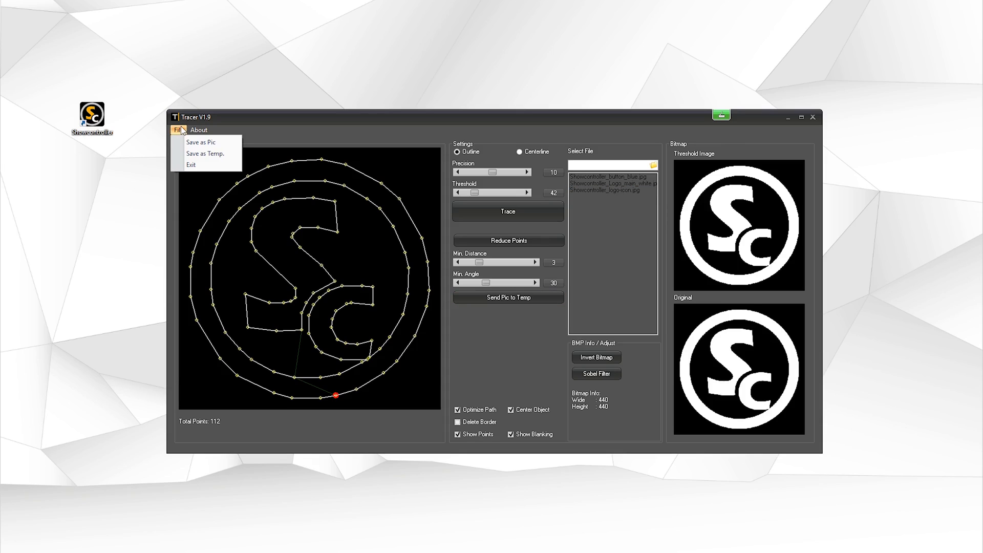
mouse_move(200, 143)
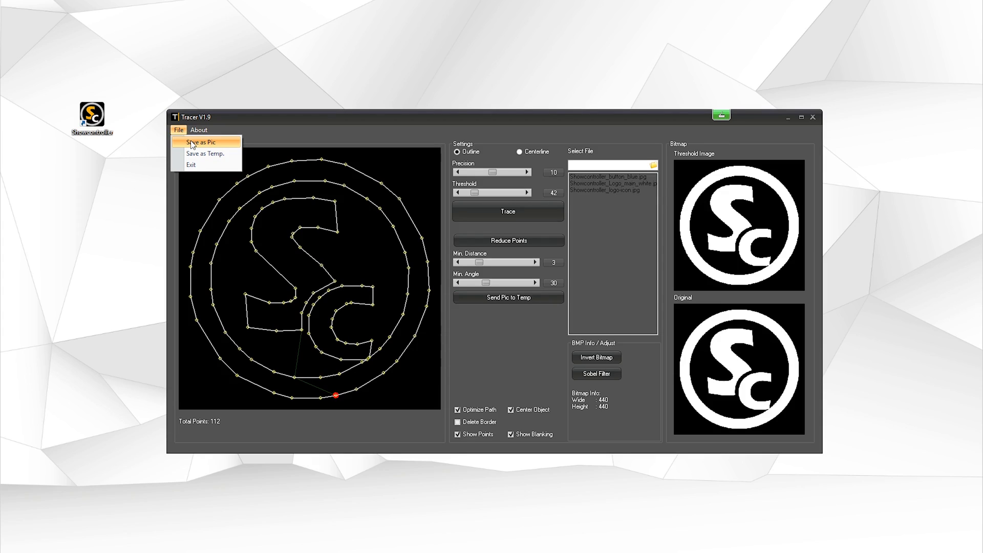
mouse_move(194, 144)
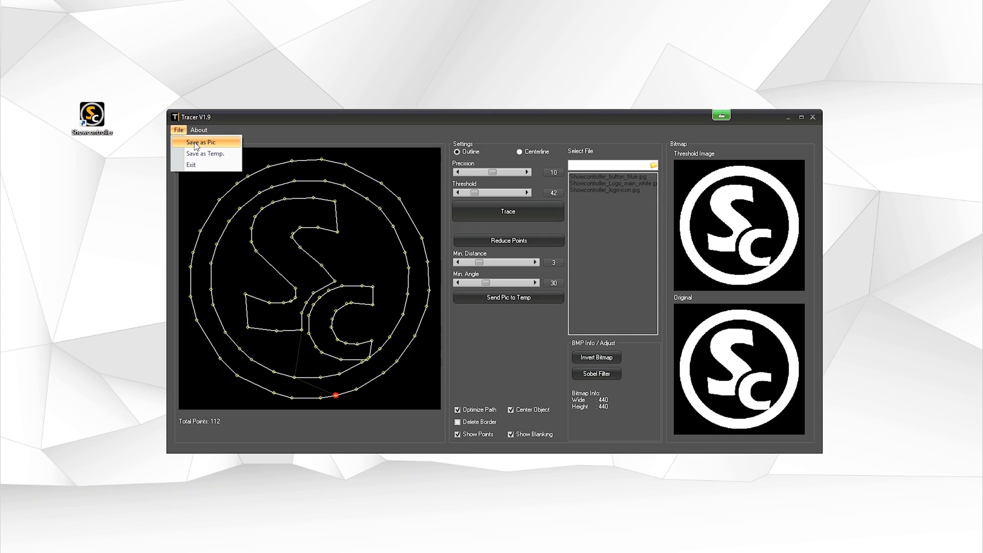